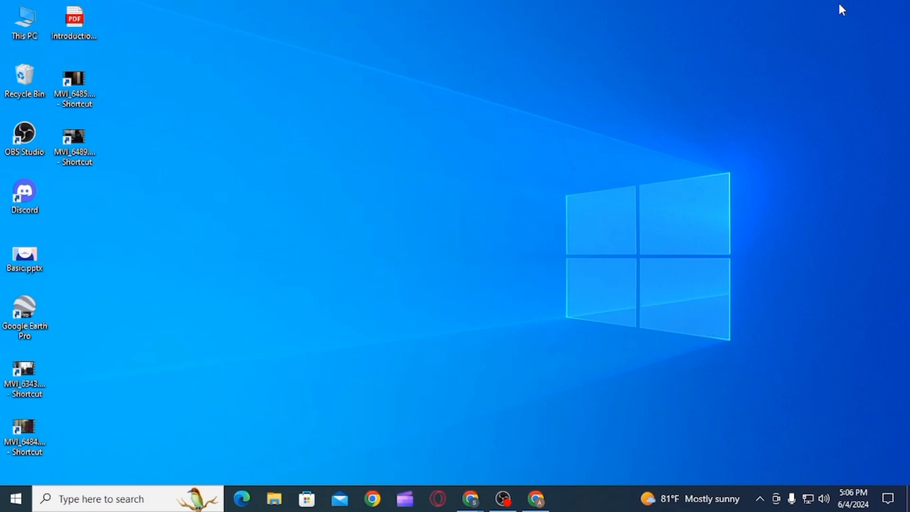
Step: Restore the Chrome window from the taskbar
click(534, 499)
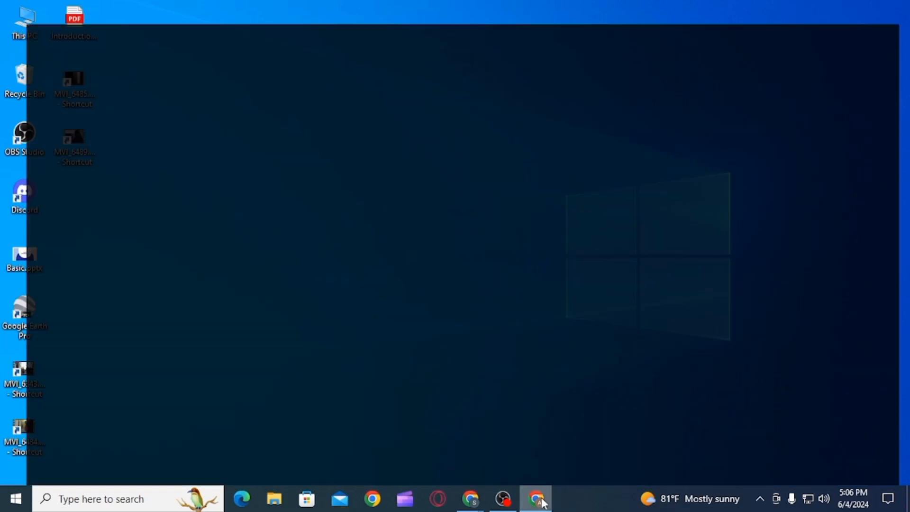
Step: Scroll the Nintendo Support V-Bucks article down to its numbered redemption steps
click(535, 497)
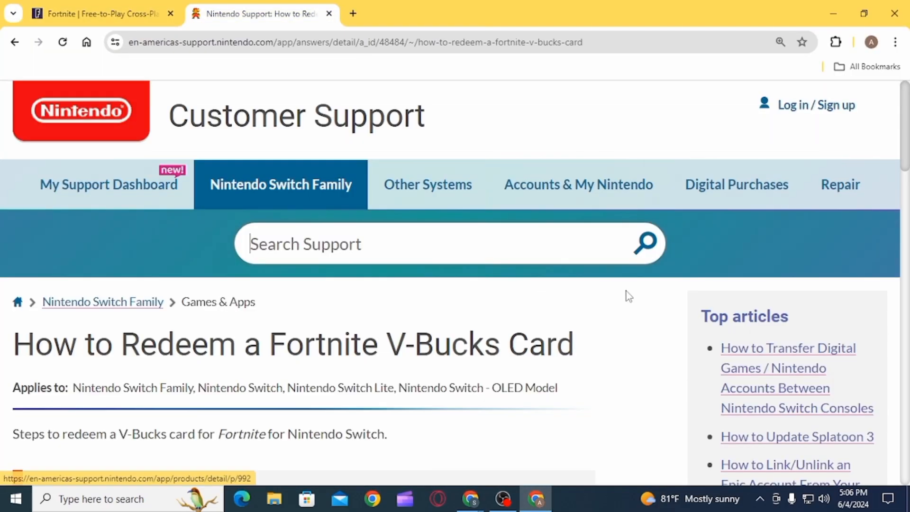
scroll(down, 3)
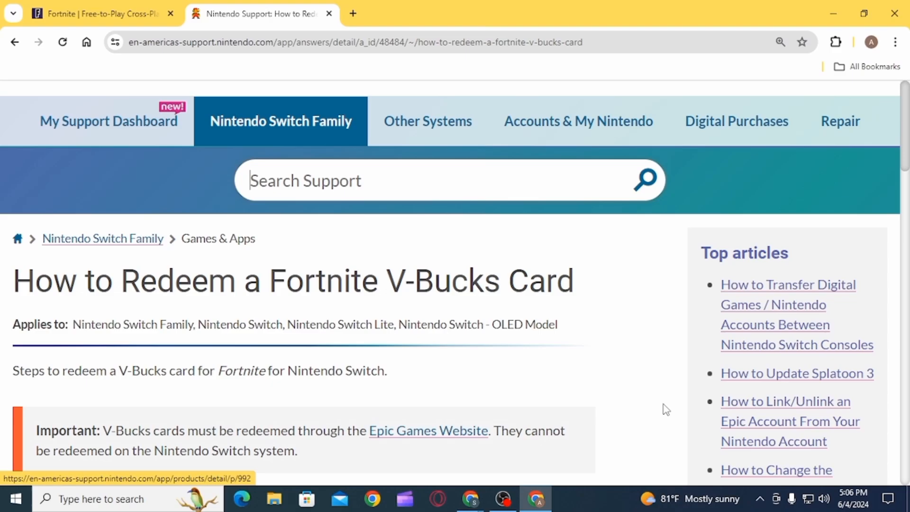
scroll(down, 3)
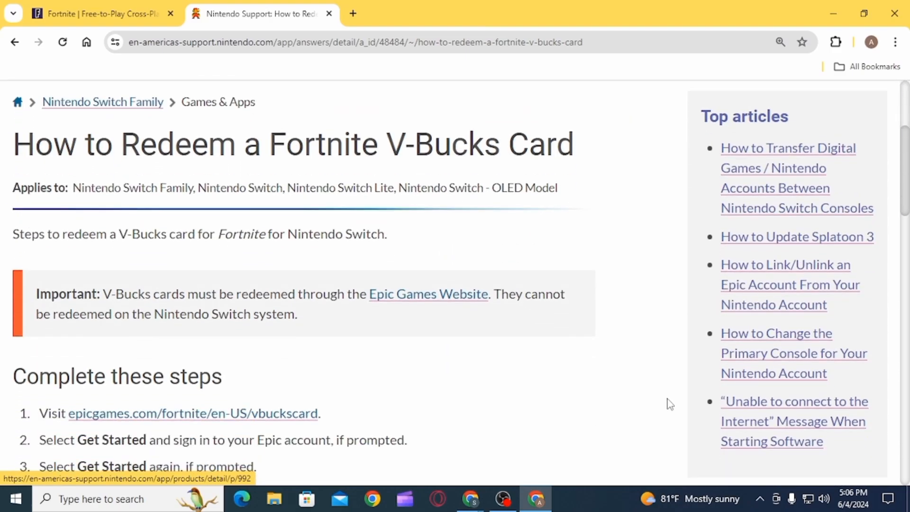
scroll(down, 3)
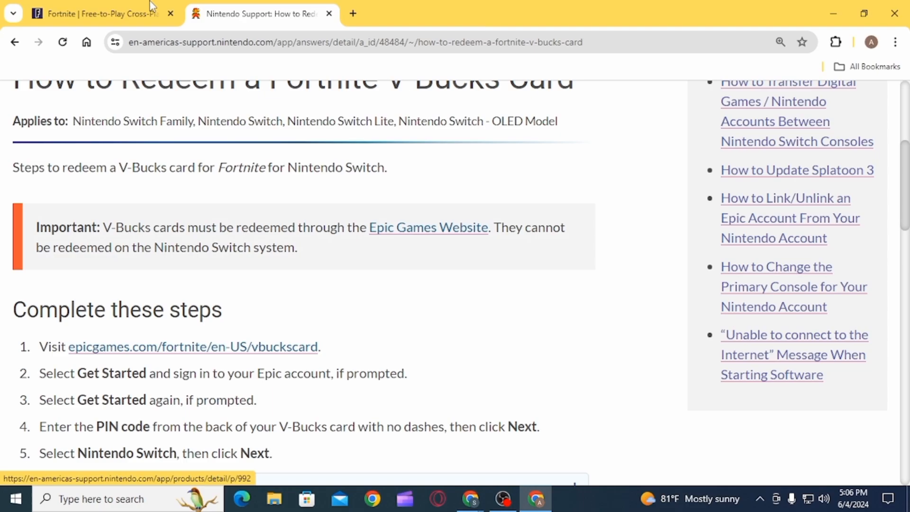
Step: Go to the Fortnite tab and reach the V-Bucks Card redemption page via the account menu
click(99, 14)
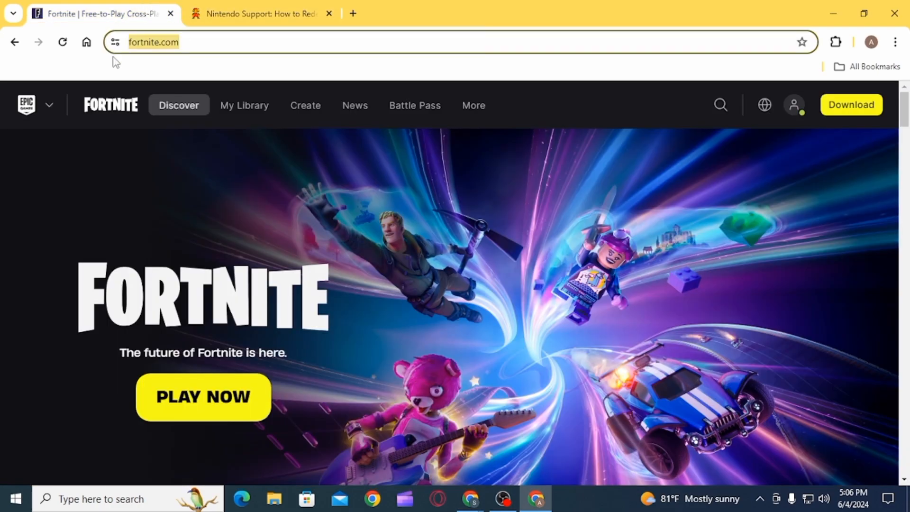
mouse_move(667, 164)
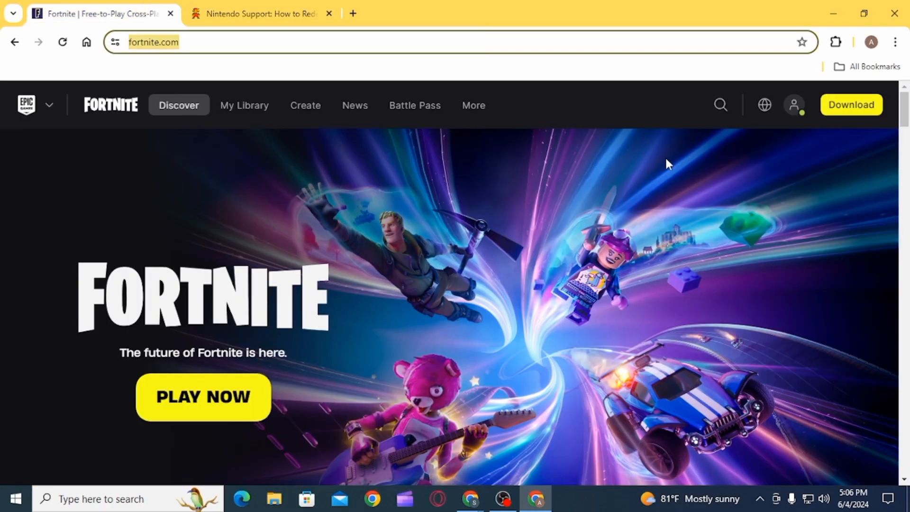
click(794, 105)
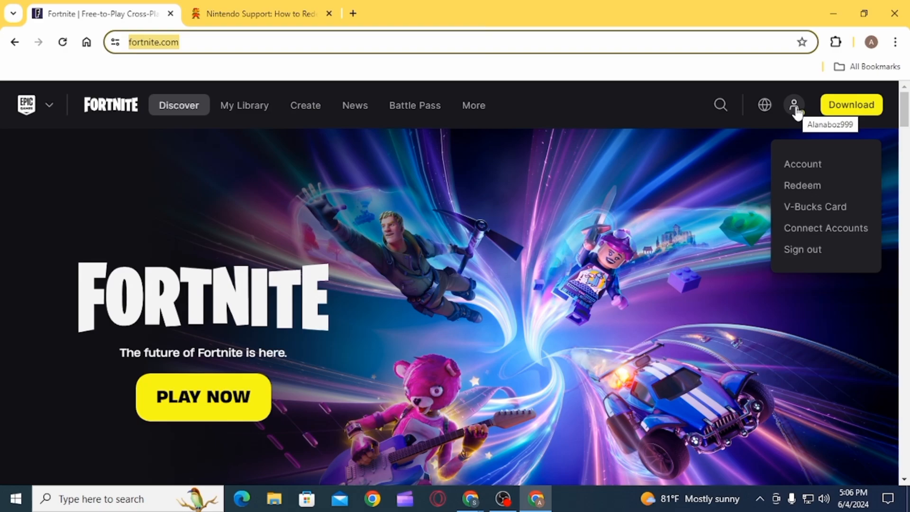
mouse_move(814, 206)
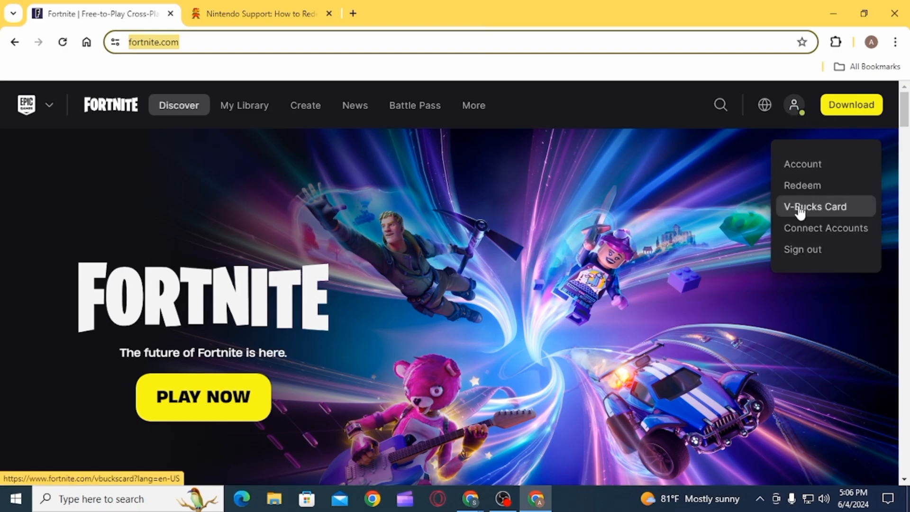
click(815, 206)
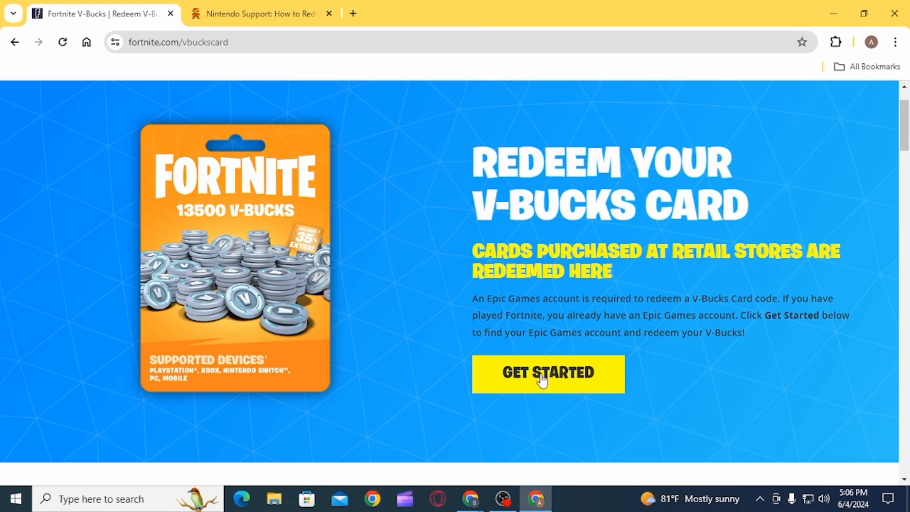
click(547, 374)
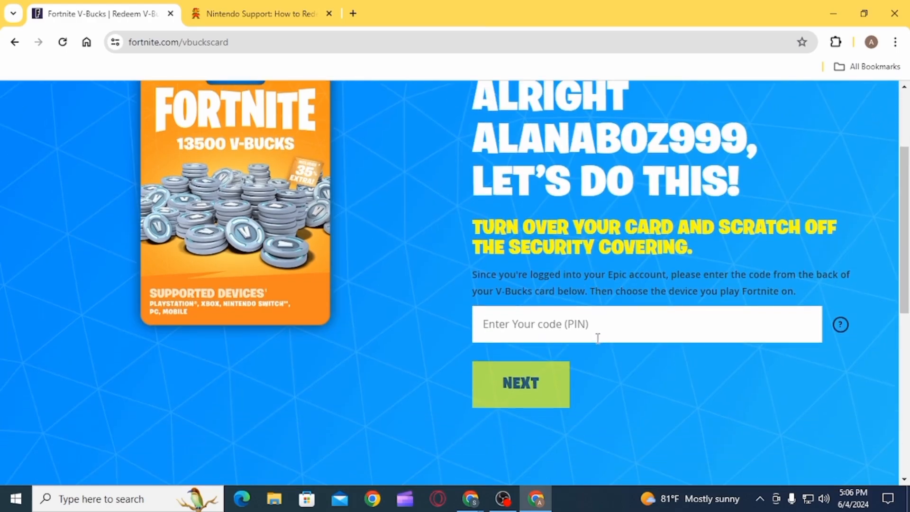
click(839, 324)
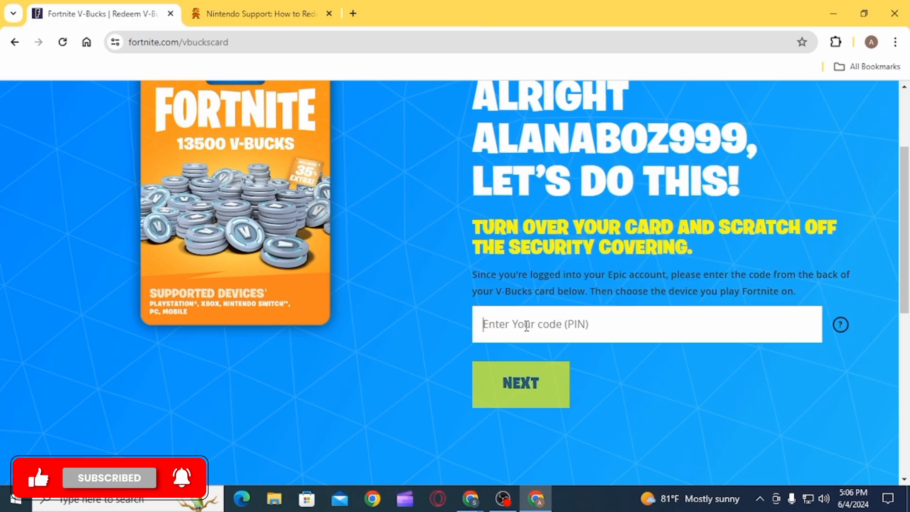
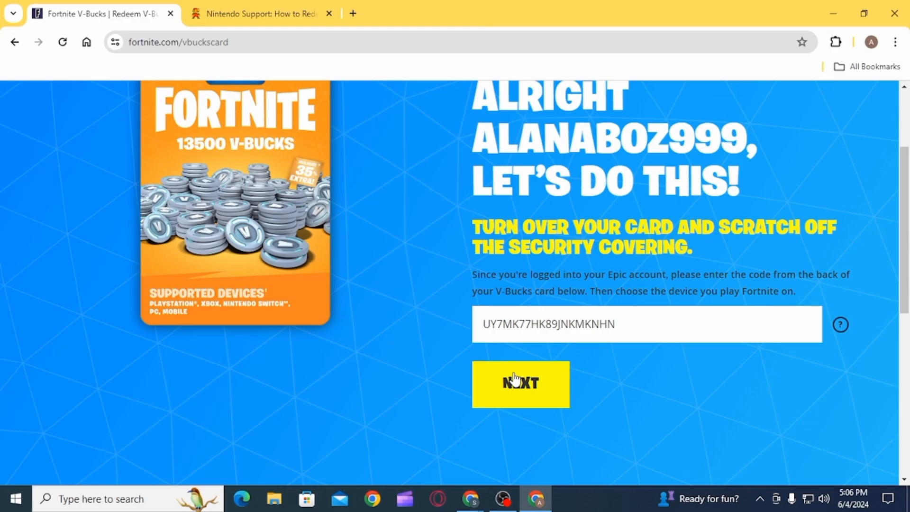
click(520, 383)
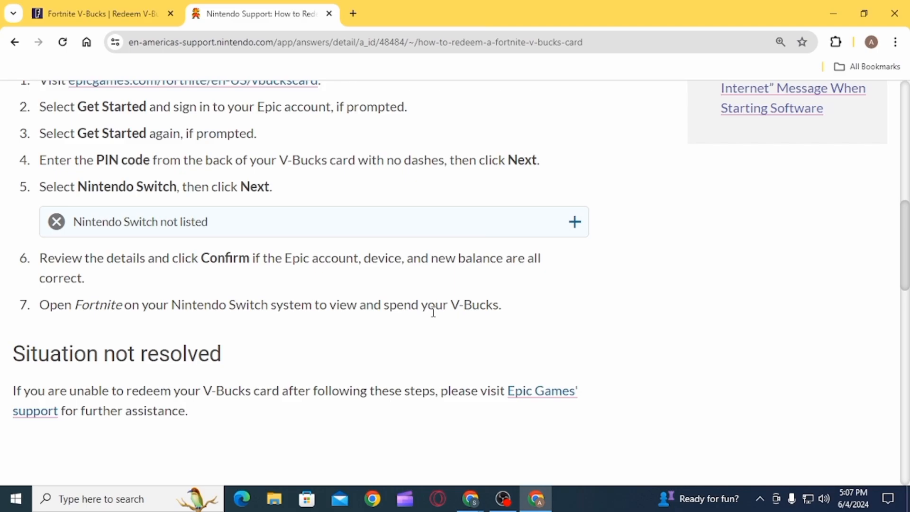
Step: Highlight step 5, 'Select Nintendo Switch, then click Next.', in the Nintendo Support guide
drag(39, 186, 211, 187)
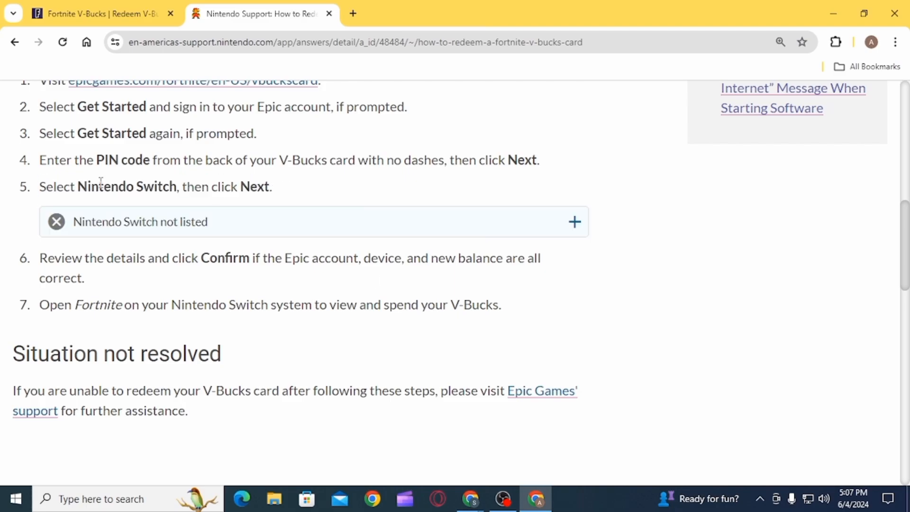
mouse_move(282, 191)
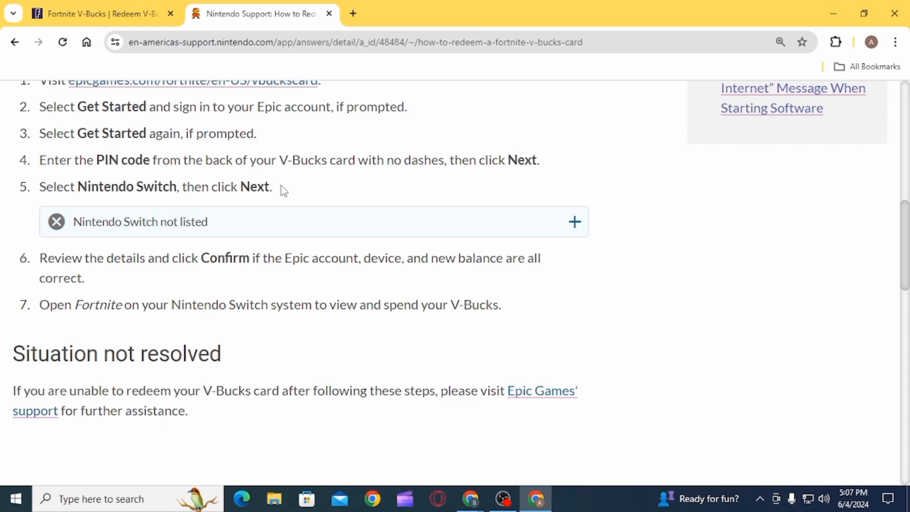
drag(38, 187, 270, 187)
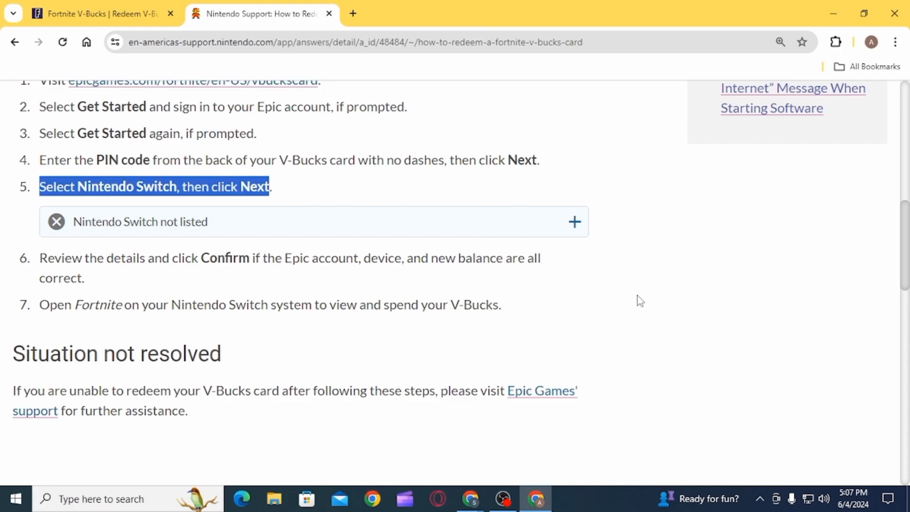
mouse_move(638, 288)
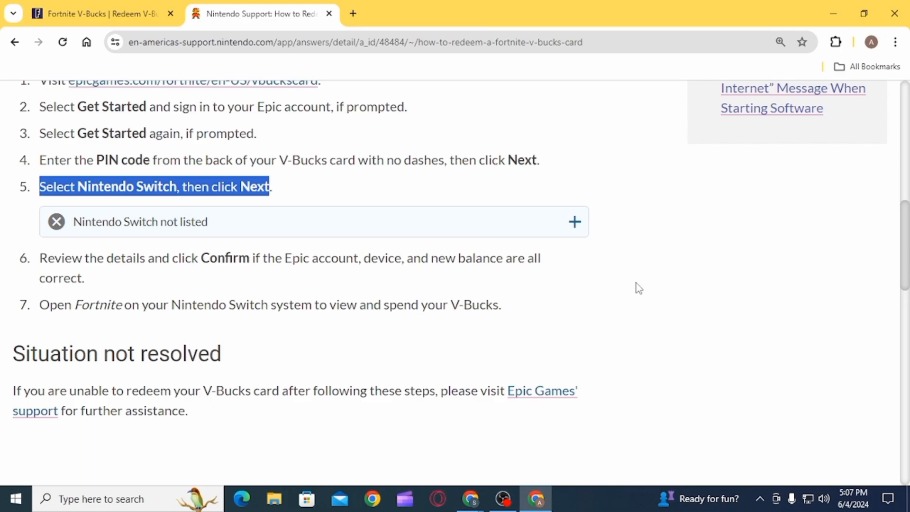